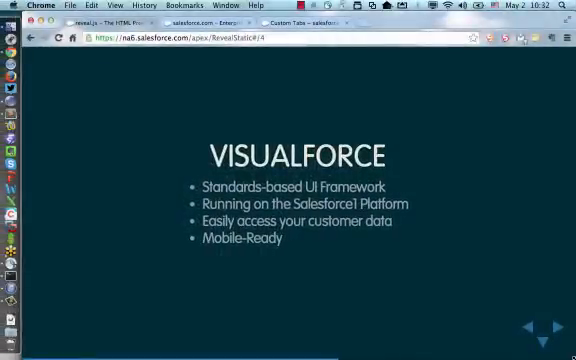
{"action": "mouse_move", "coordinate": [300, 68]}
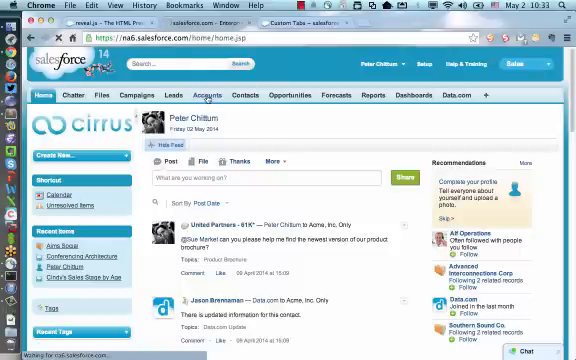
Open the Aims Social account from Recent Accounts and scroll to its Useful Links section
{"action": "left_click", "coordinate": [204, 96]}
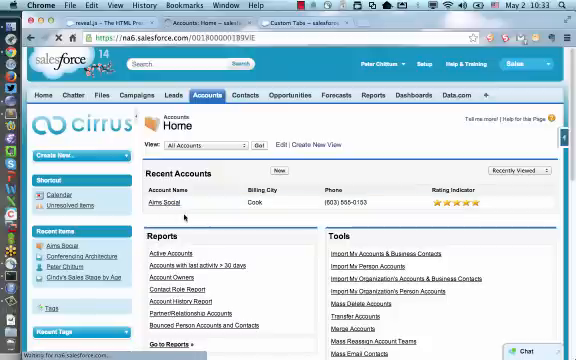
{"action": "left_click", "coordinate": [164, 204]}
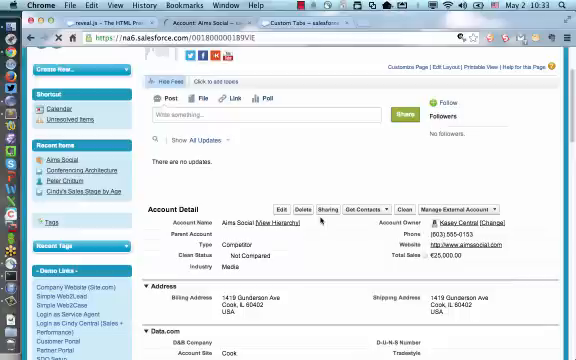
{"action": "scroll", "scroll_direction": "down", "scroll_amount": 3}
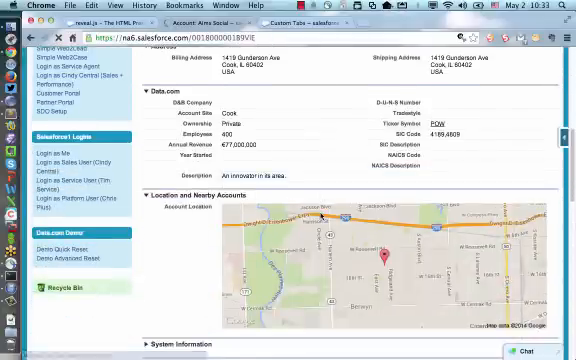
{"action": "scroll", "scroll_direction": "down", "scroll_amount": 3}
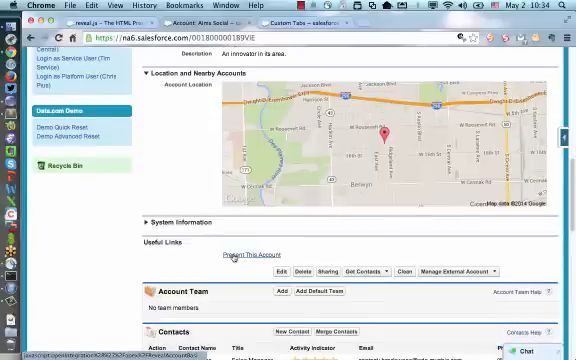
Launch 'Present This Account' and advance the Reveal.js slides to Opportunity Pipeline
{"action": "left_click", "coordinate": [258, 256]}
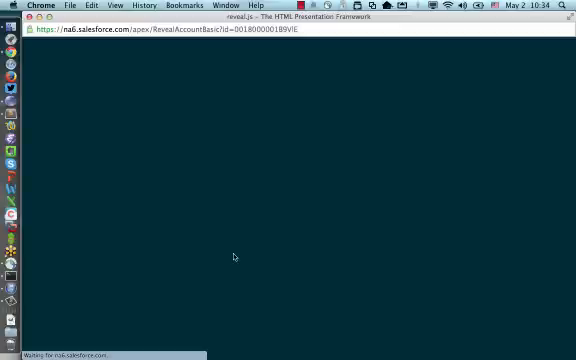
{"action": "mouse_move", "coordinate": [308, 160]}
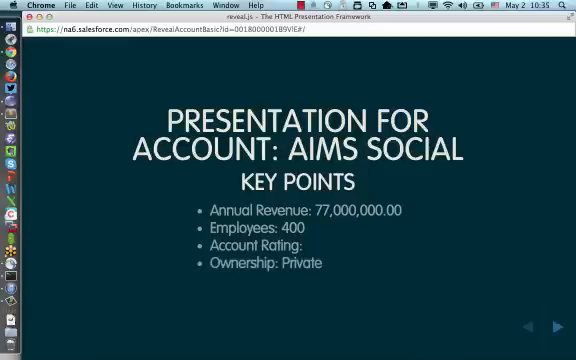
{"action": "left_click", "coordinate": [556, 326]}
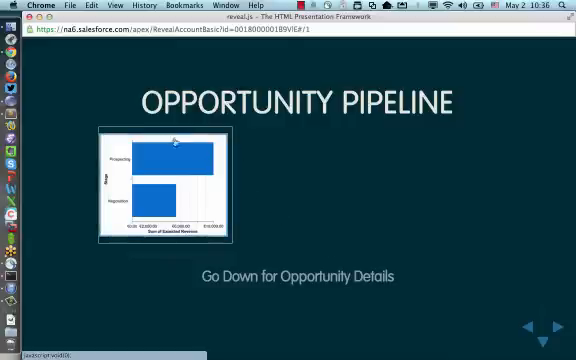
{"action": "mouse_move", "coordinate": [280, 206]}
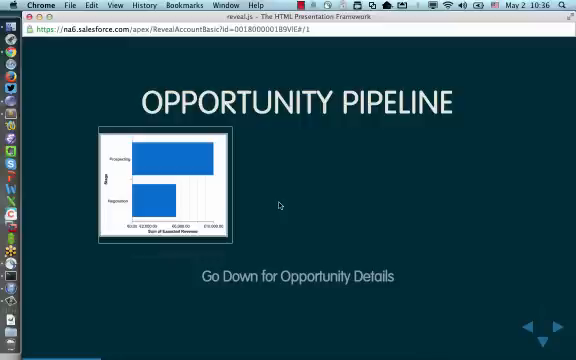
Switch to the Salesforce1 phone app showing the What I Follow feed
{"action": "left_click", "coordinate": [556, 322]}
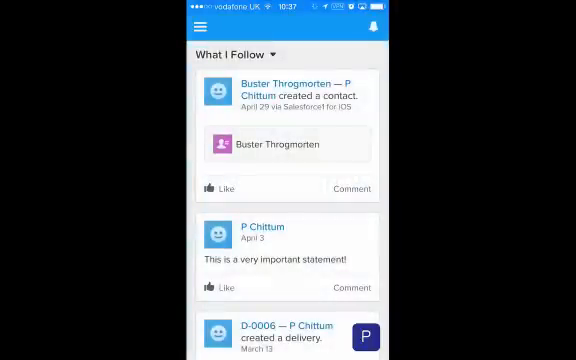
Open Express Logistics and Transport from the Recent menu and swipe to its presentation card
{"action": "left_click", "coordinate": [200, 24]}
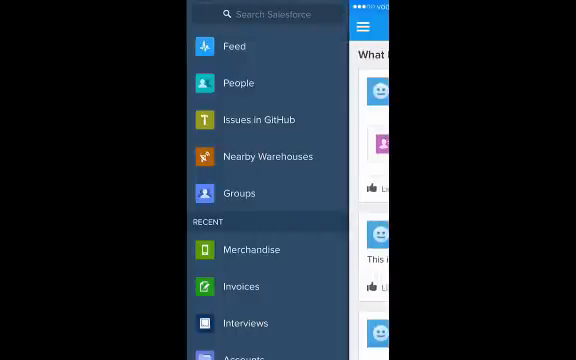
{"action": "scroll", "scroll_direction": "down", "scroll_amount": 3}
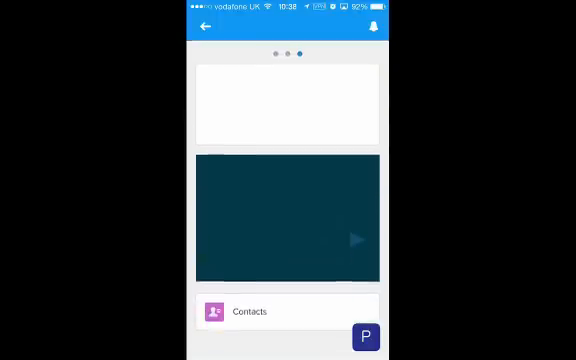
{"action": "scroll", "scroll_direction": "up", "scroll_amount": 3}
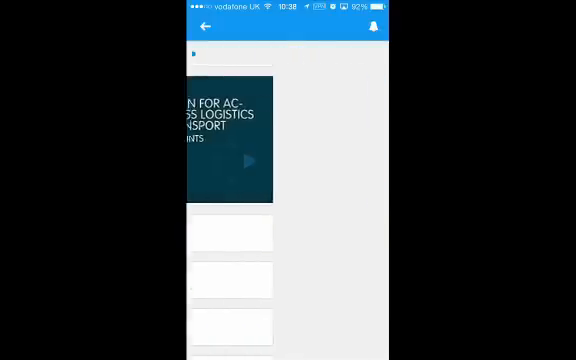
Open the presentation card full-screen and advance to the key point bullets
{"action": "left_click", "coordinate": [228, 140]}
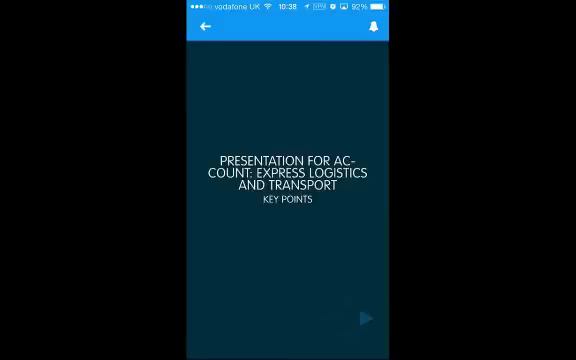
{"action": "left_click", "coordinate": [364, 320]}
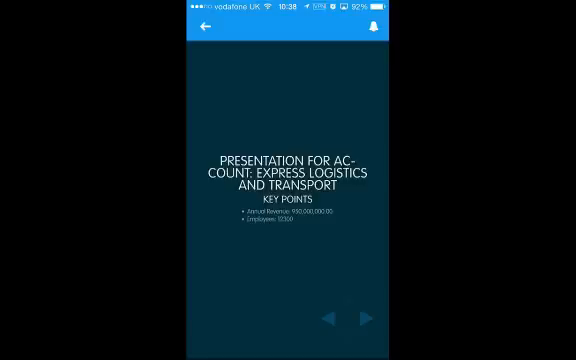